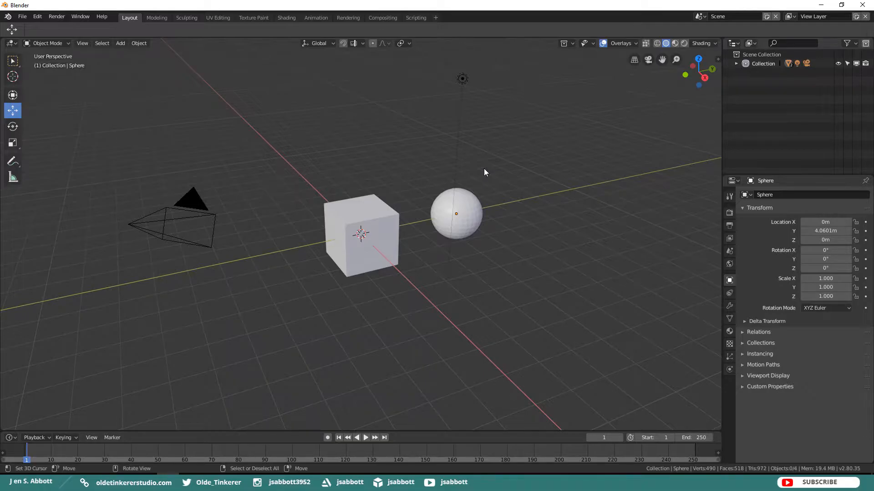
mouse_move(467, 208)
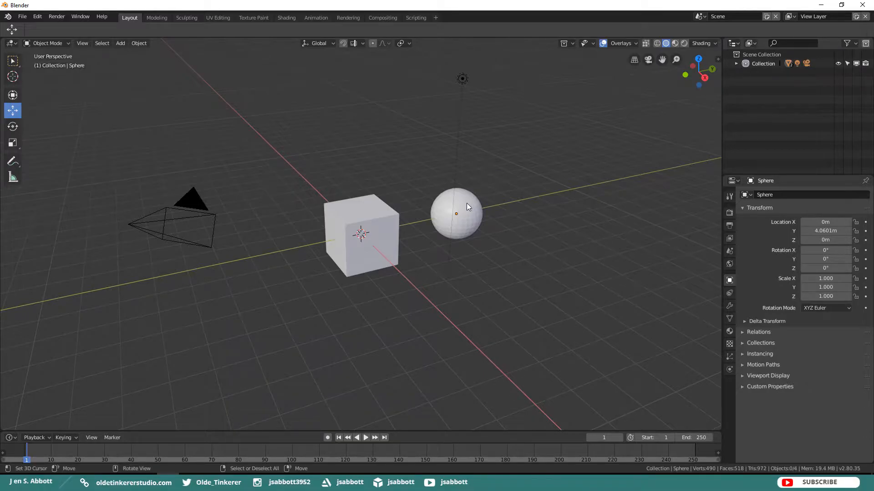
Select the cube and sphere together and inspect their faces in Edit Mode before returning to Object Mode.
click(362, 233)
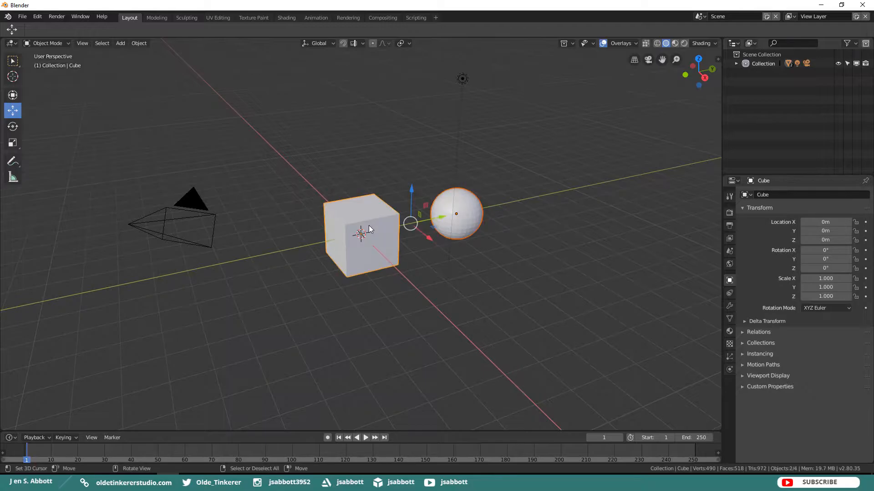
key(Tab)
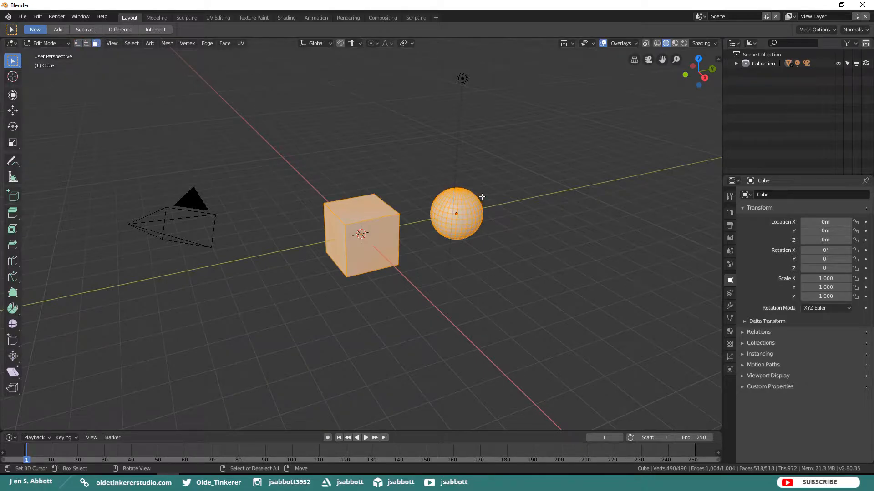
click(456, 213)
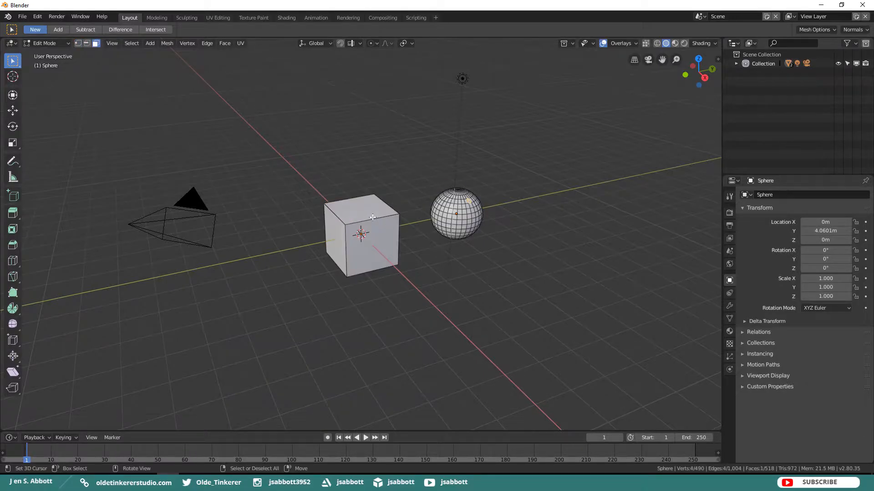
click(361, 213)
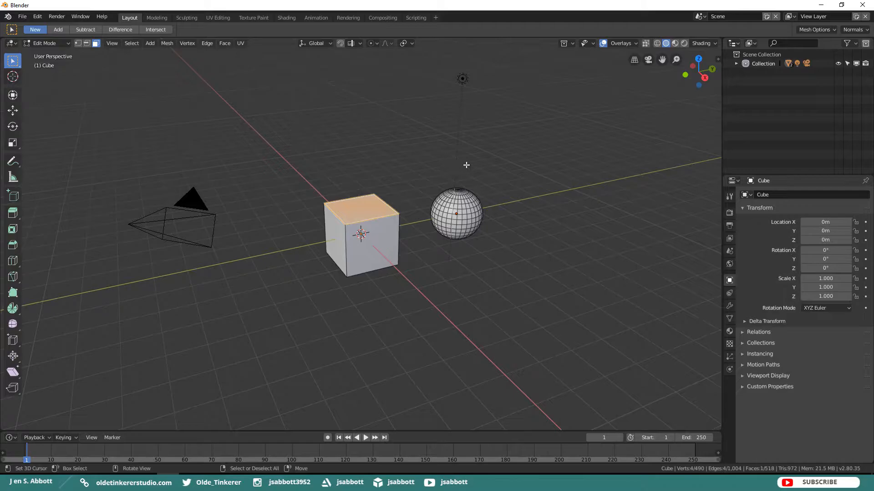
mouse_move(476, 165)
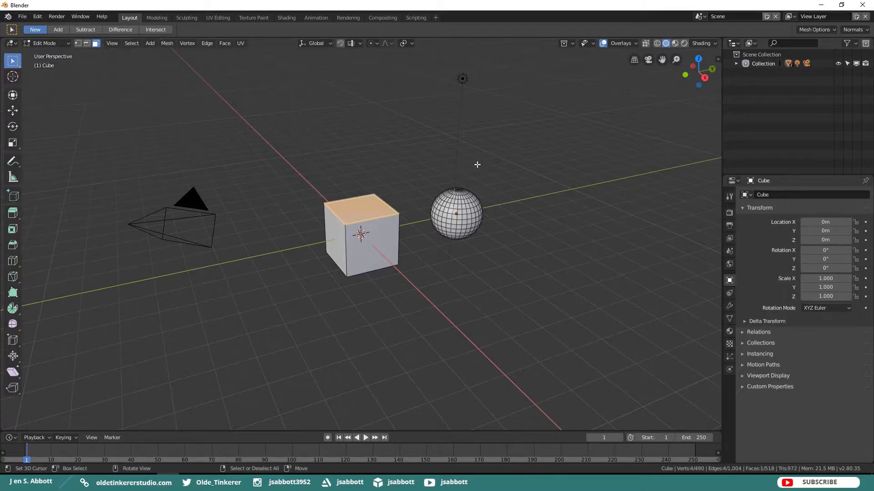
key(Tab)
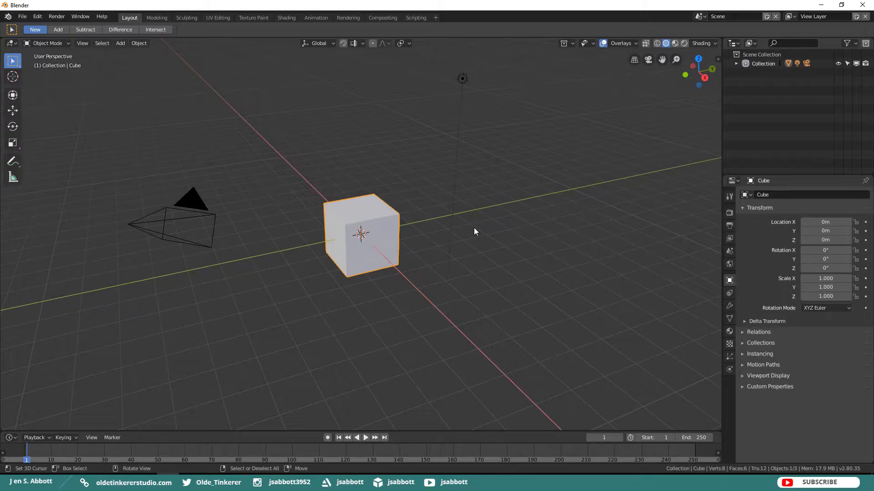
mouse_move(729, 331)
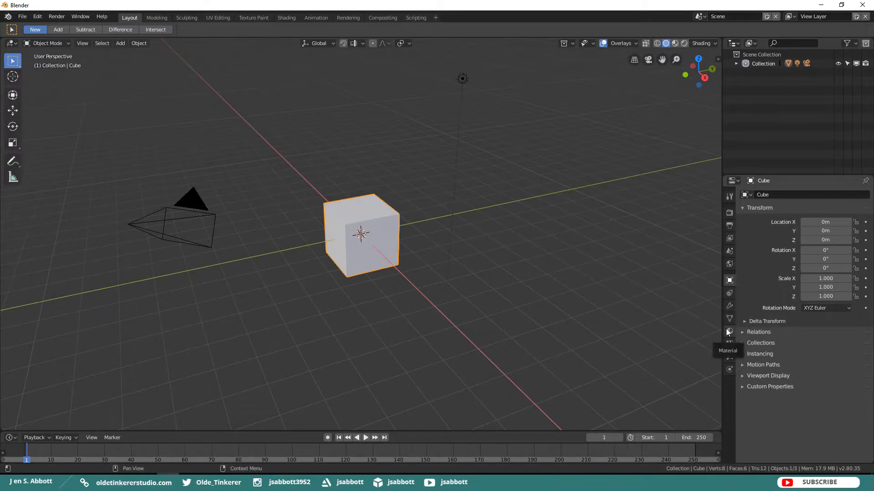
Set the cube material's Base Color to red in Material Properties.
click(730, 332)
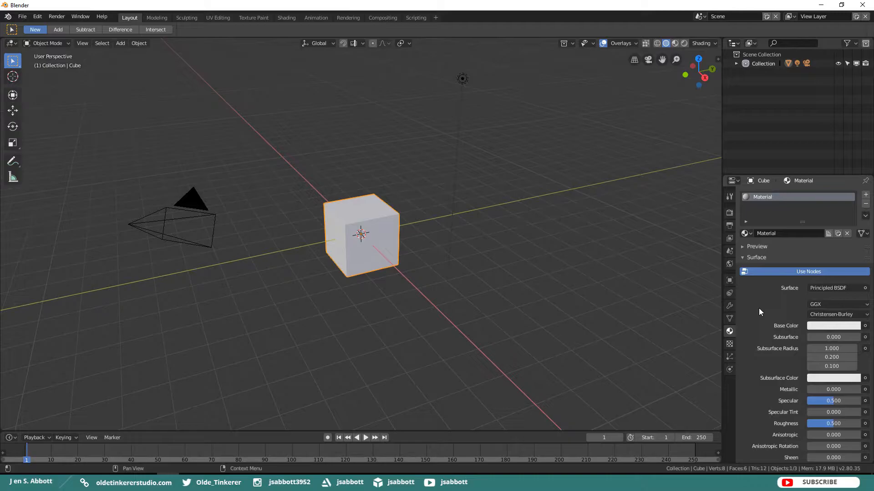
mouse_move(813, 296)
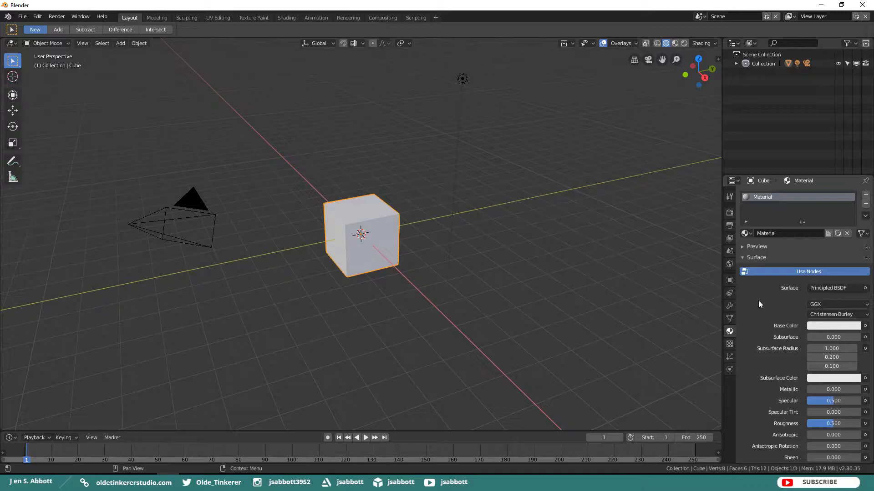
mouse_move(824, 327)
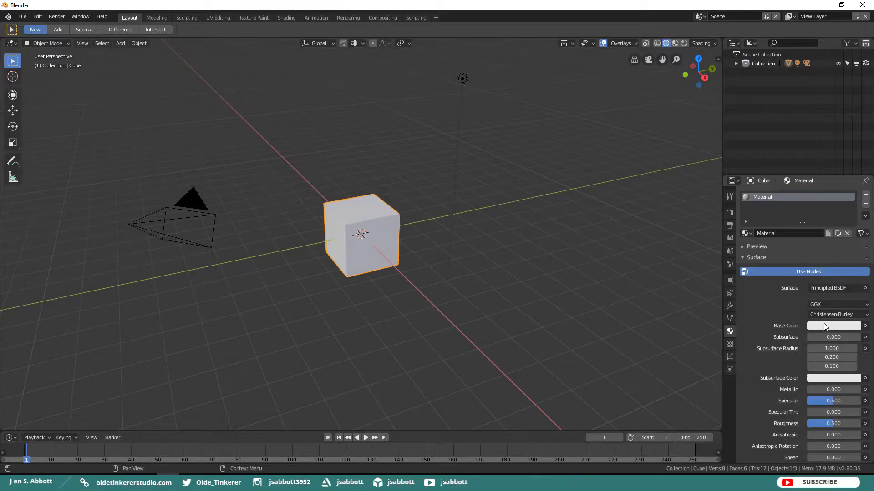
mouse_move(807, 338)
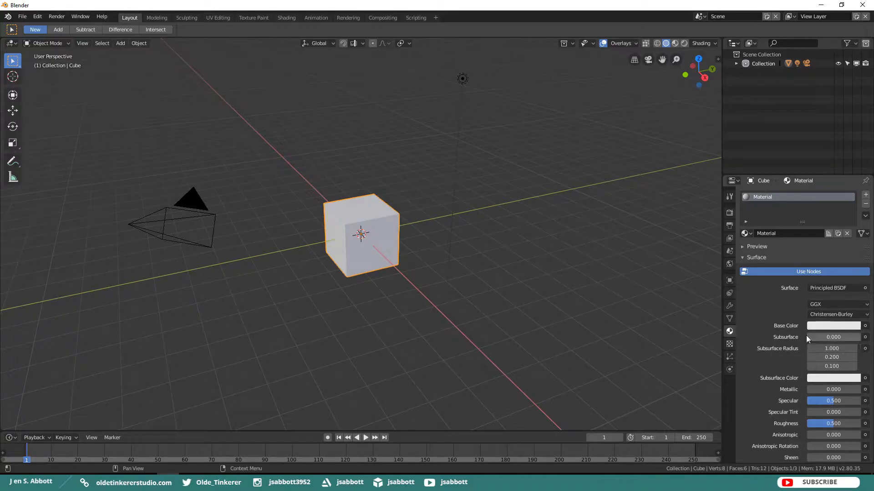
mouse_move(793, 382)
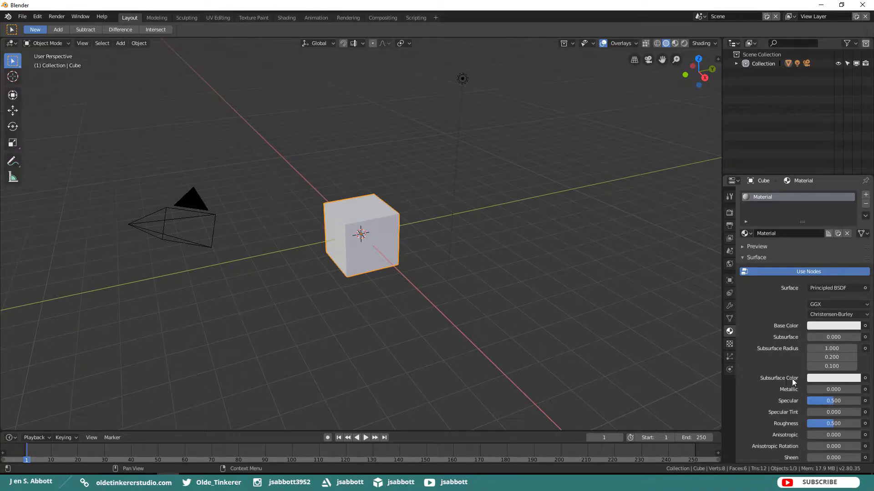
mouse_move(749, 364)
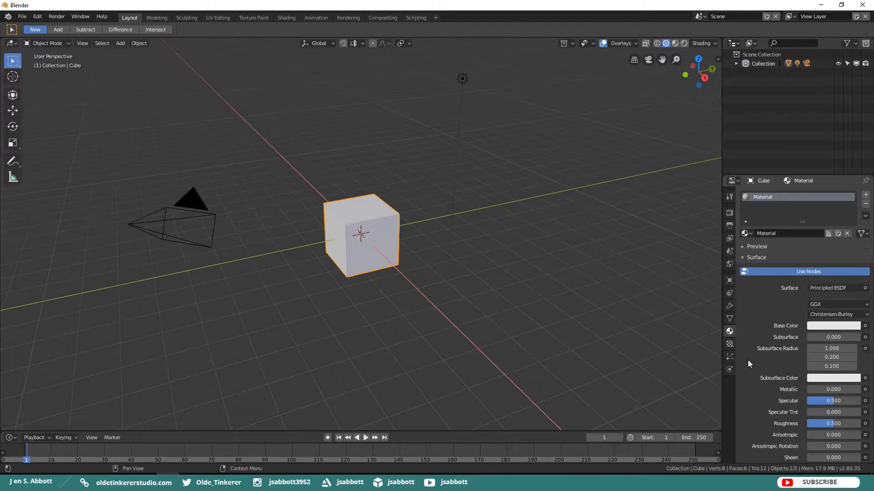
mouse_move(781, 394)
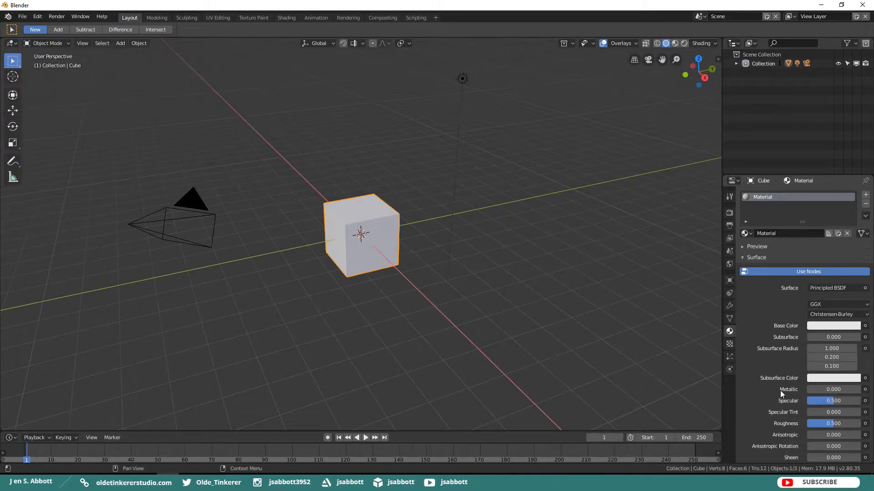
mouse_move(778, 435)
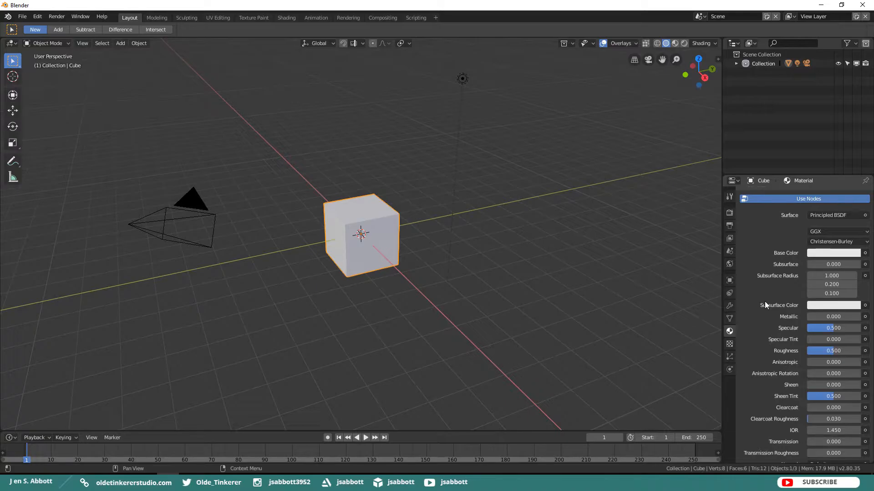
click(833, 253)
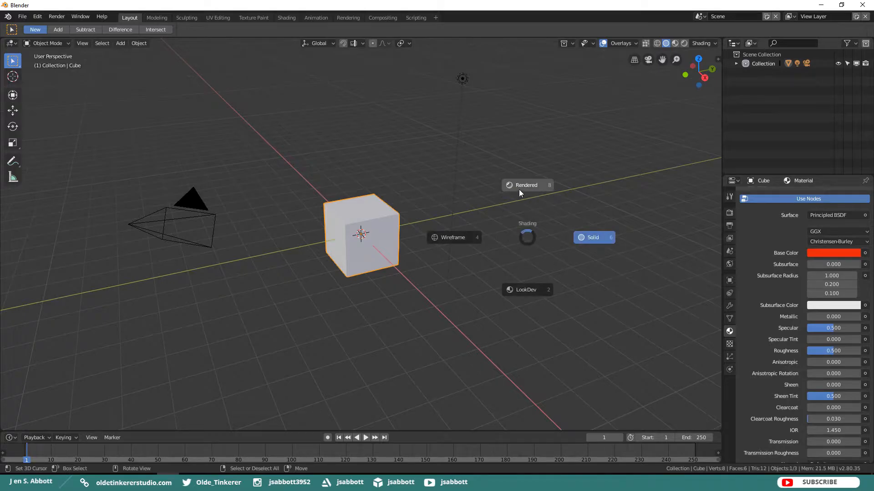
Switch the viewport to Rendered shading and raise the cube's Metallic to 0.8.
click(526, 185)
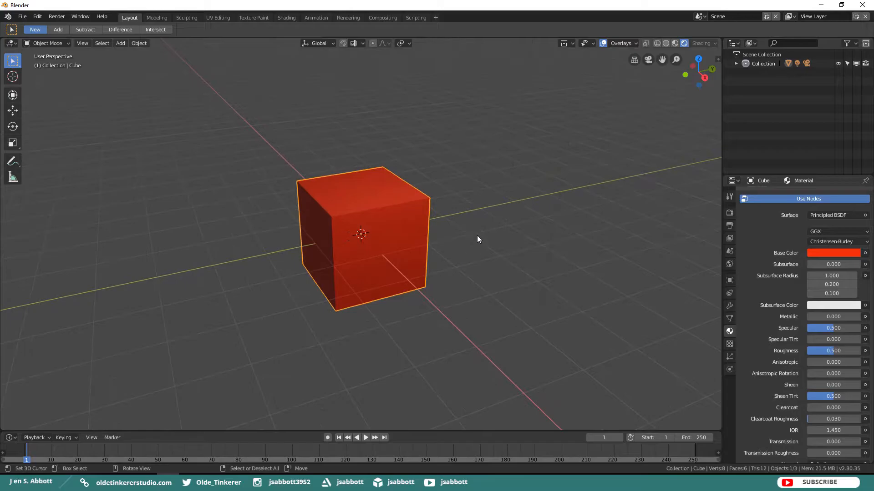
mouse_move(462, 217)
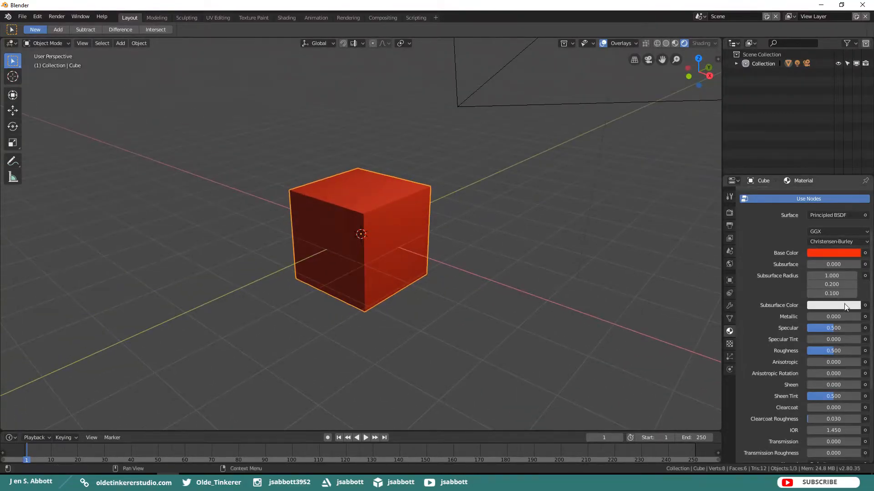
click(833, 317)
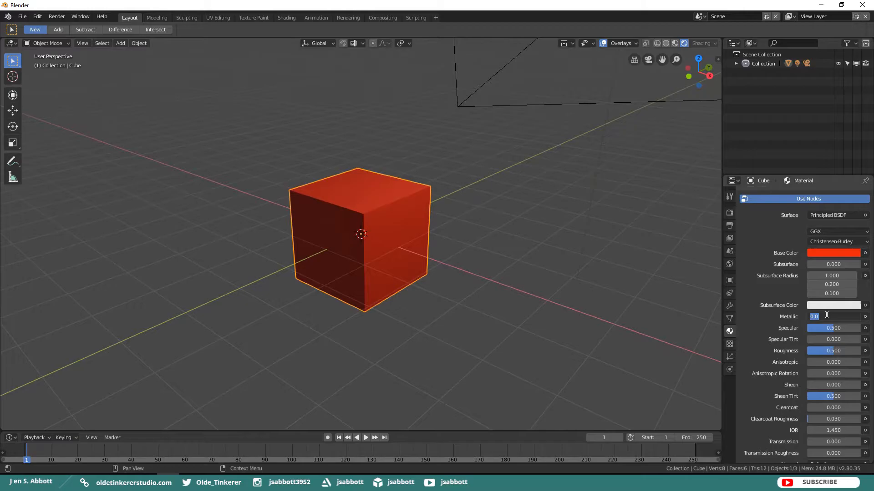
drag(815, 317, 842, 317)
text(0.800)
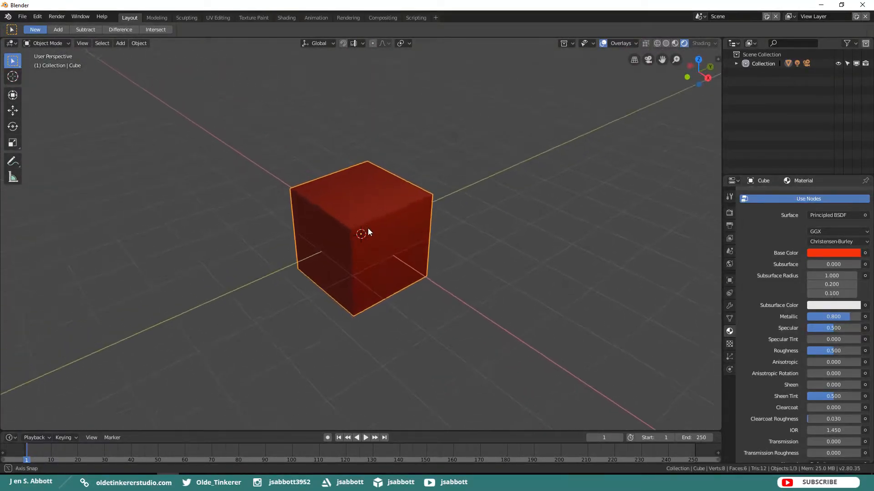
drag(368, 233, 405, 272)
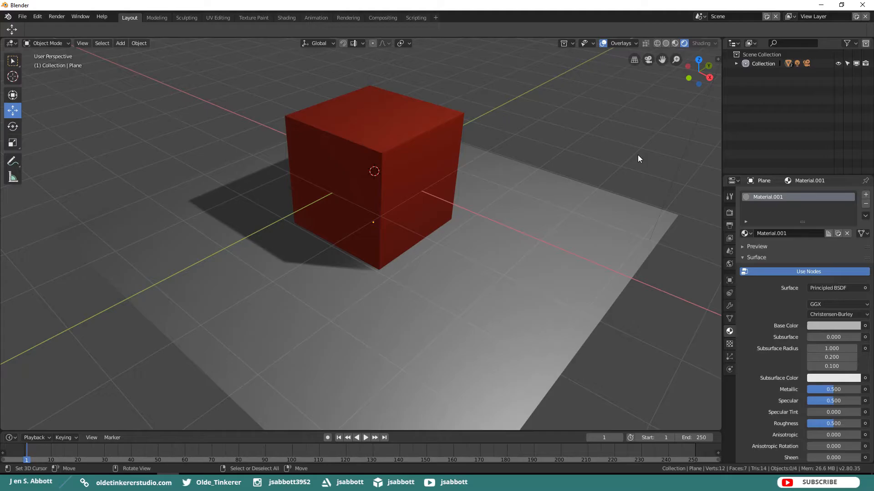
mouse_move(218, 106)
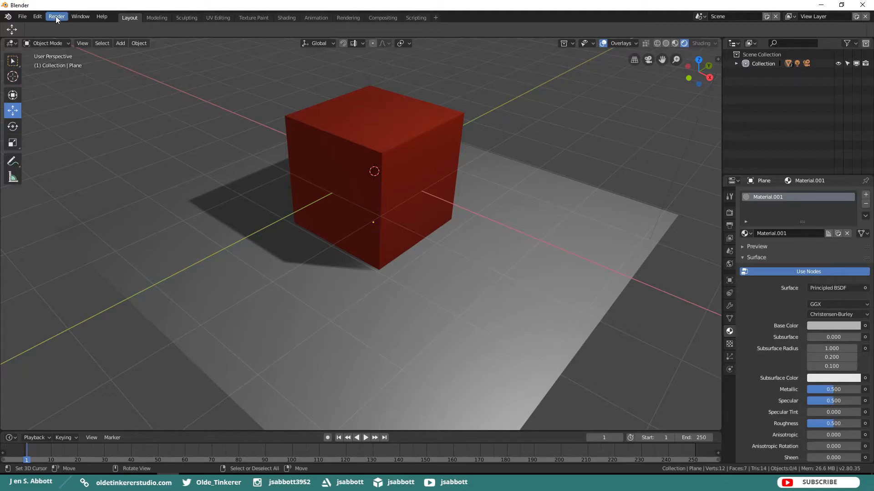
Browse the Render menu's Display Mode options, then show the Eevee Render Properties.
click(56, 17)
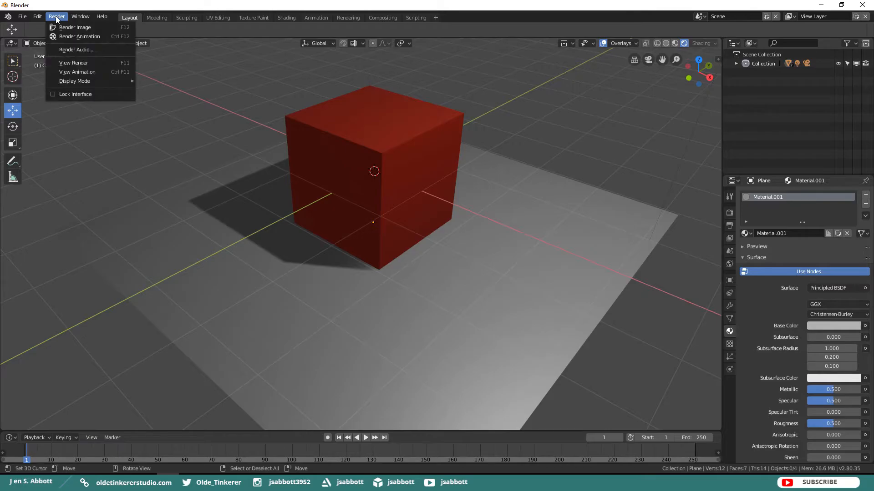
mouse_move(76, 36)
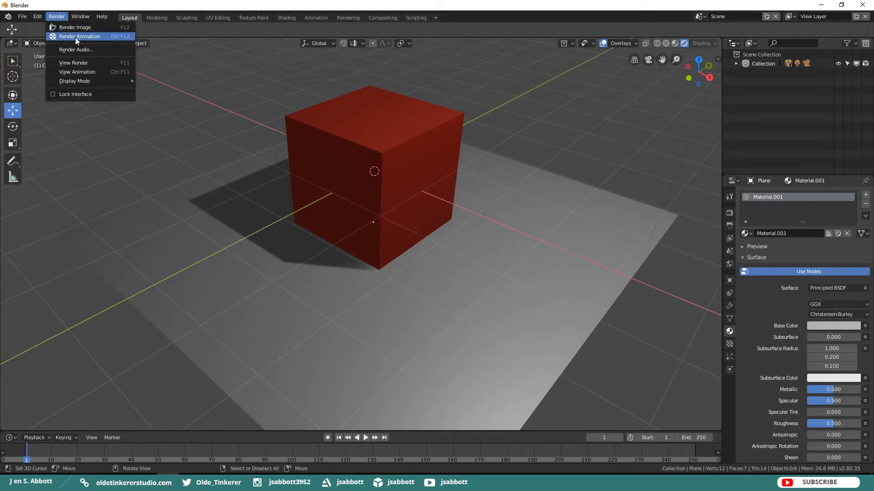
mouse_move(74, 81)
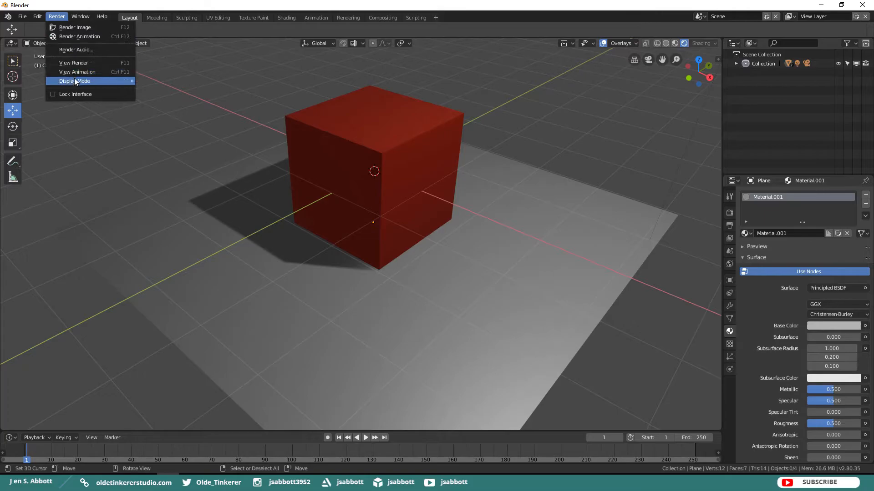
click(74, 81)
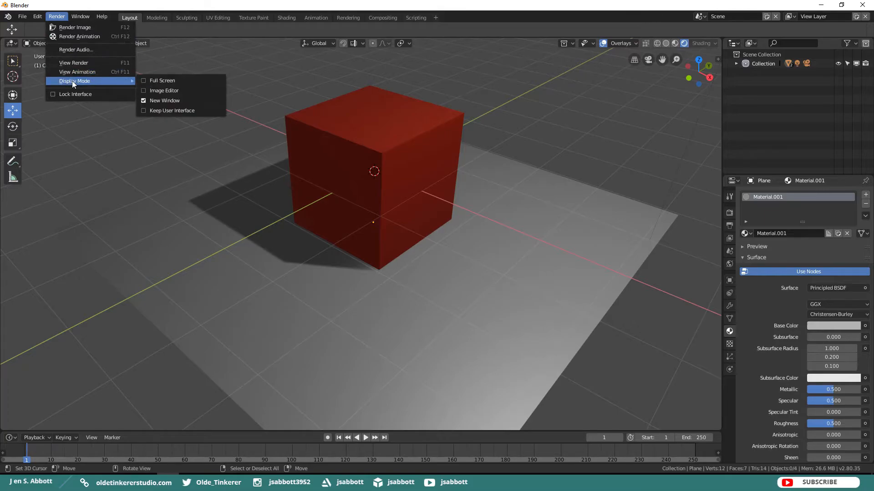
mouse_move(164, 100)
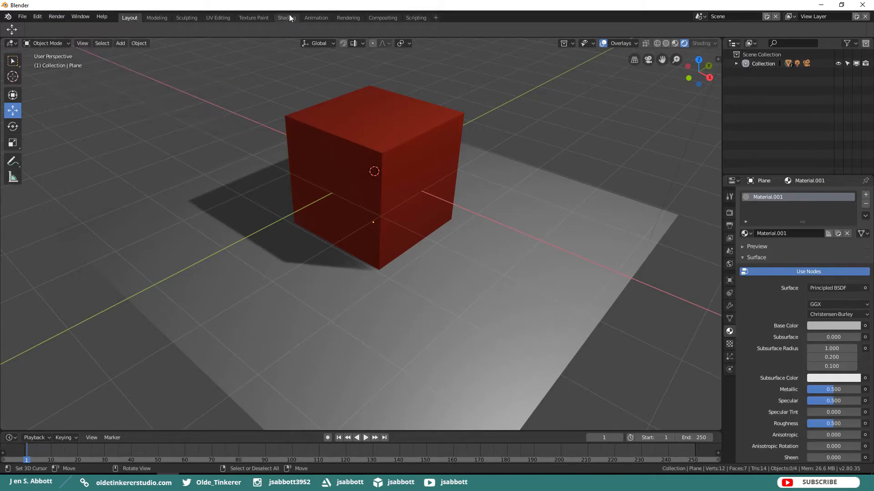
mouse_move(543, 173)
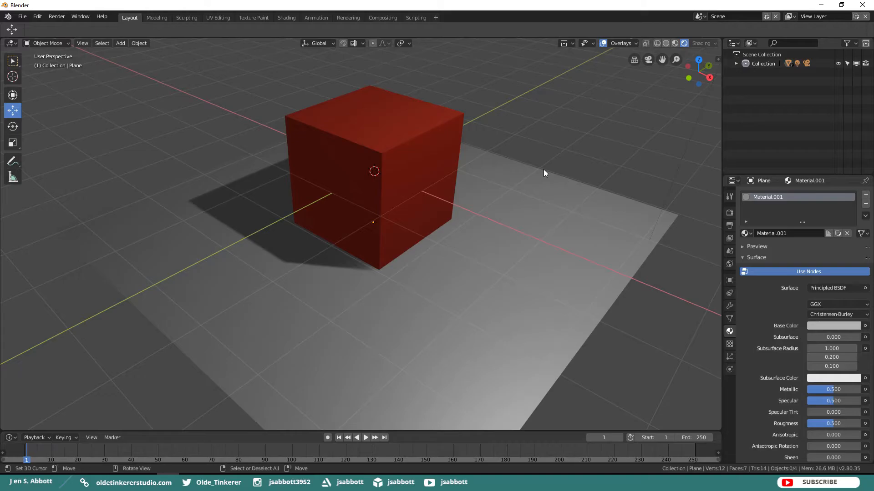
mouse_move(537, 176)
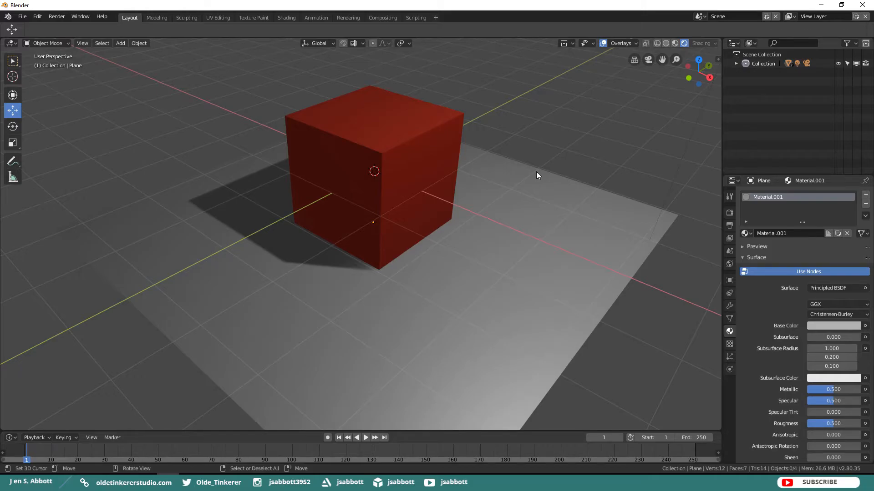
click(729, 213)
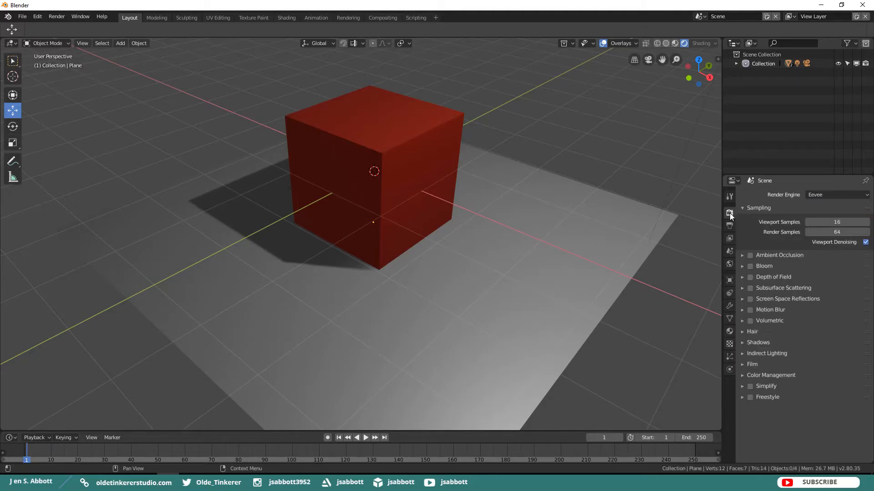
mouse_move(852, 309)
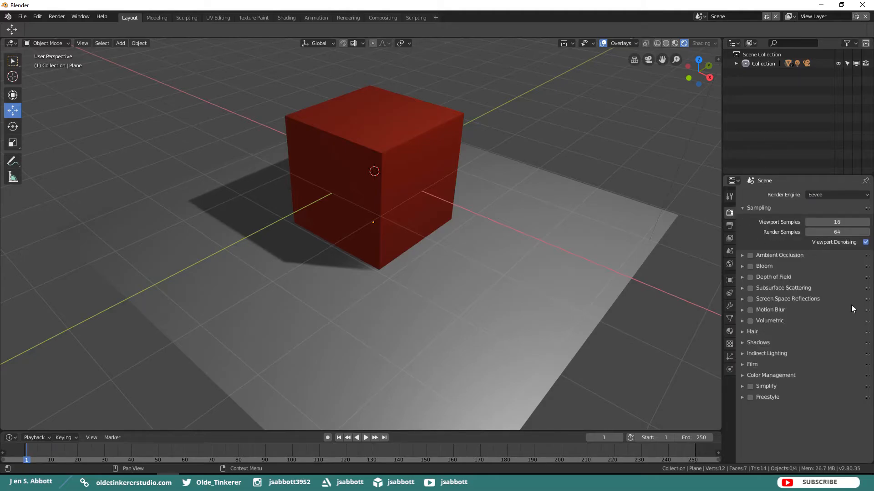
mouse_move(750, 298)
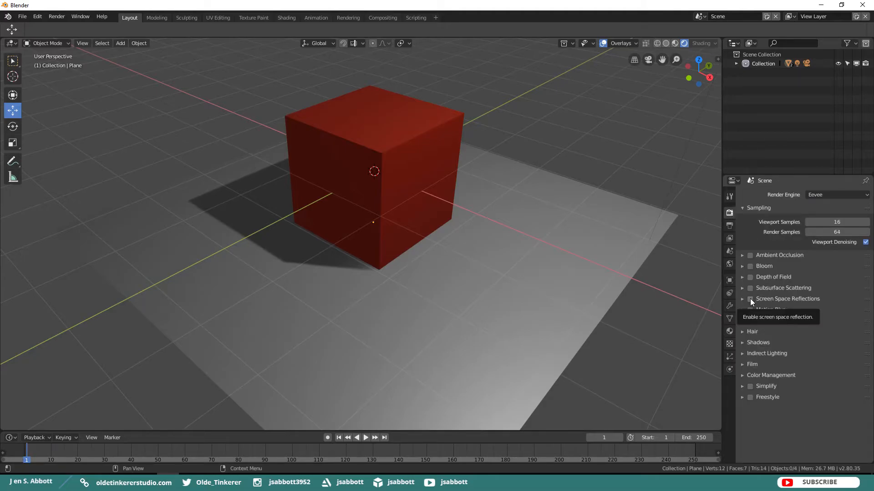
Enable Screen Space Reflections, toggling it to compare the plane's reflection of the cube.
click(750, 299)
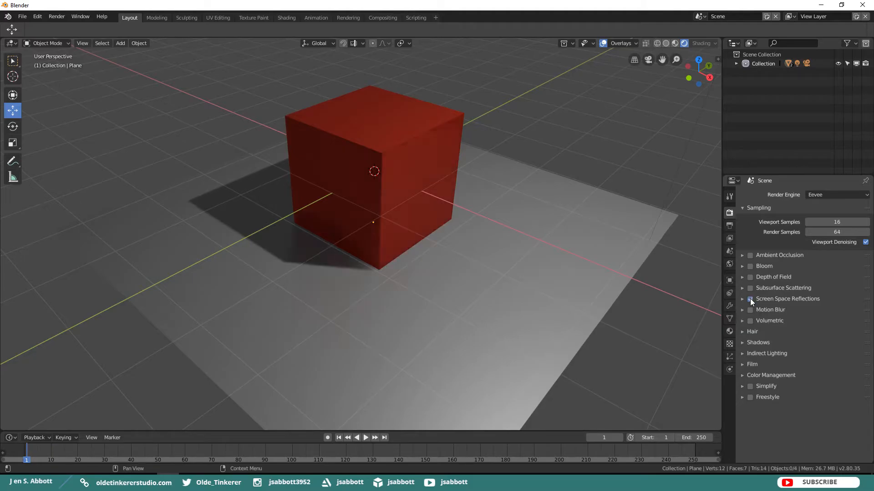
click(750, 300)
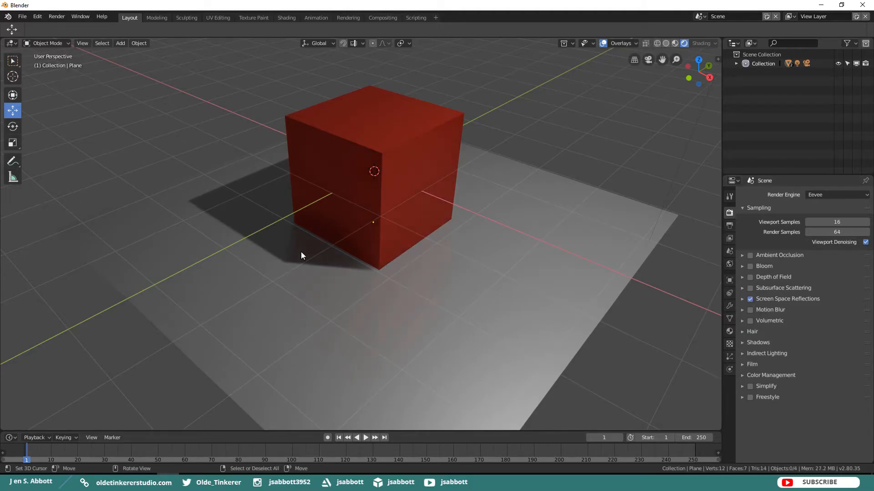
mouse_move(332, 240)
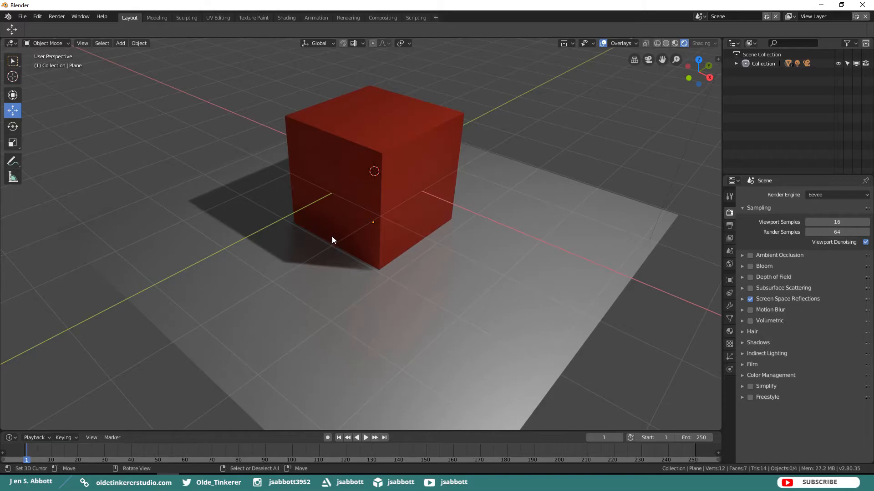
mouse_move(750, 299)
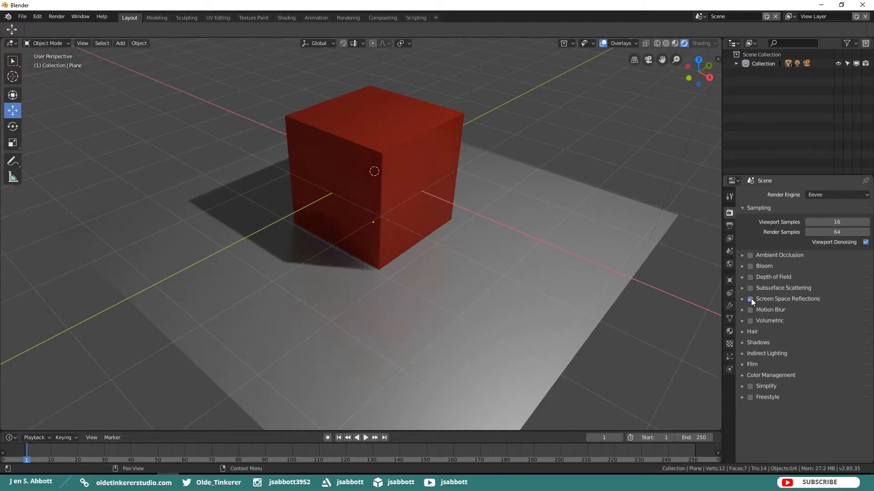
click(750, 299)
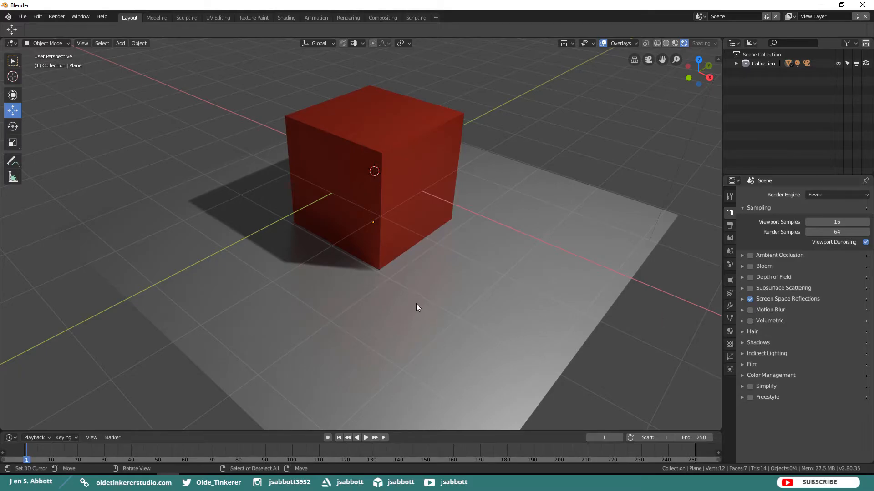
mouse_move(317, 294)
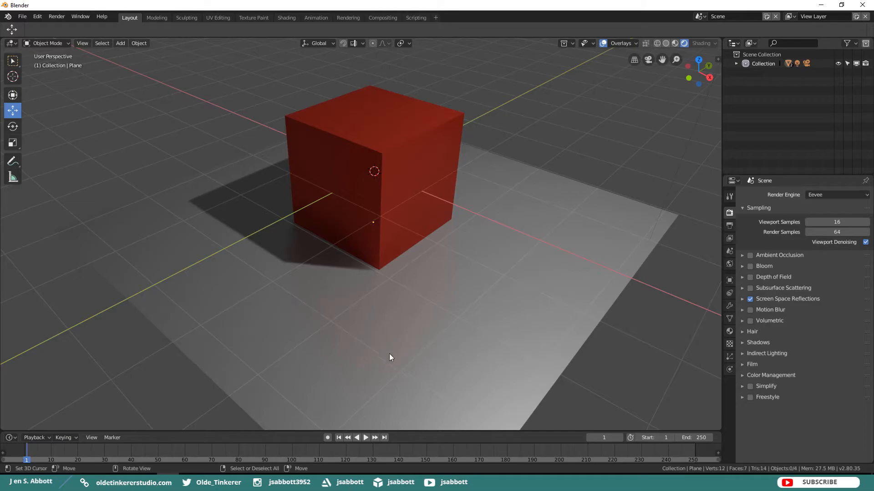
mouse_move(393, 352)
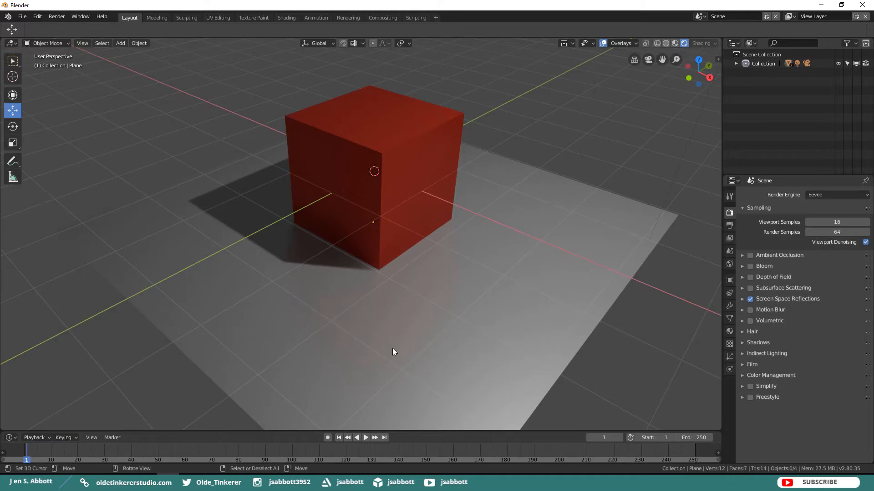
mouse_move(262, 266)
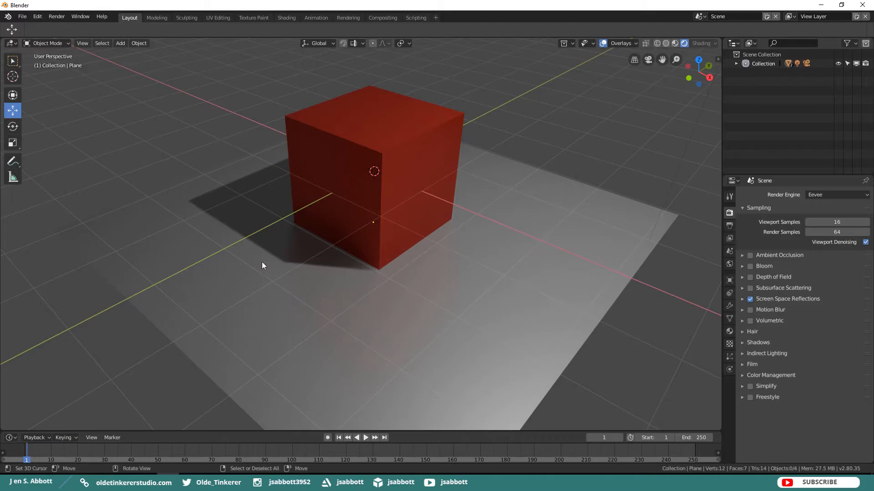
mouse_move(242, 239)
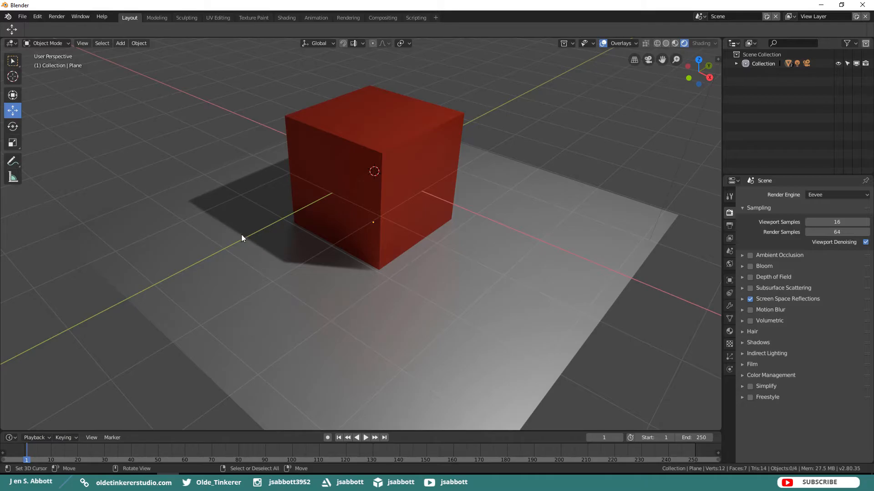
mouse_move(264, 277)
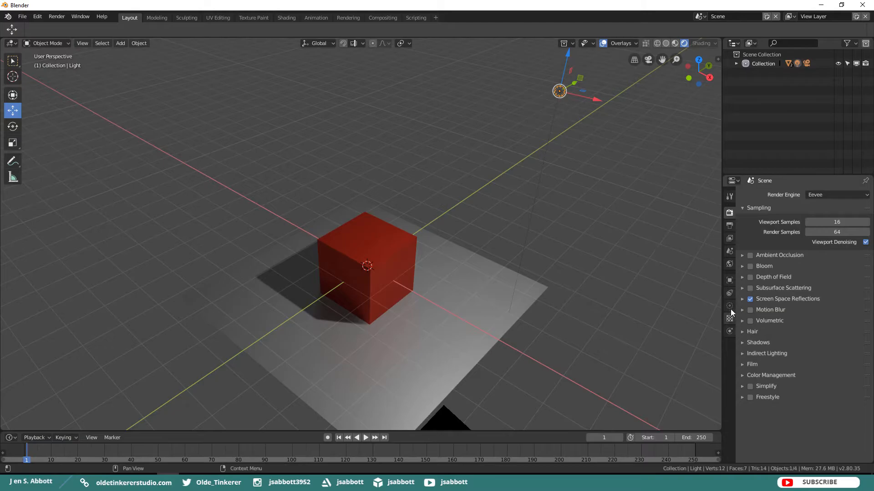
Show the point light's Object Data settings and expand then collapse its Shadow panel.
click(729, 305)
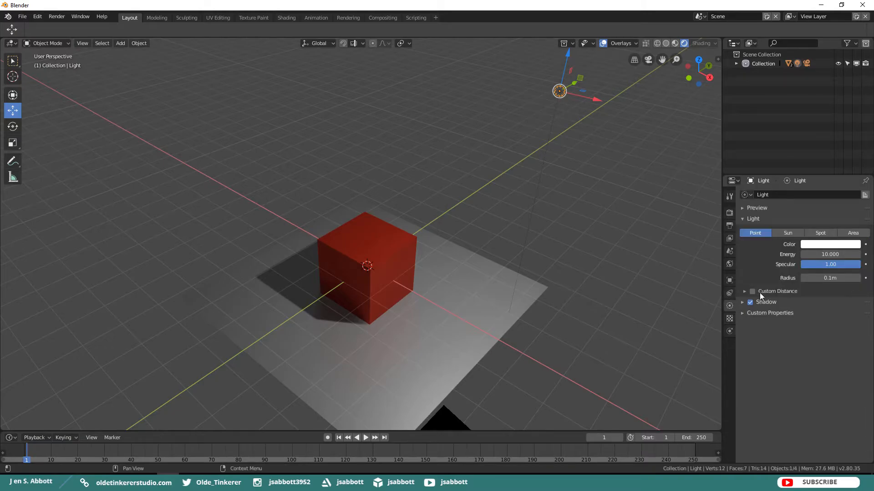
click(742, 302)
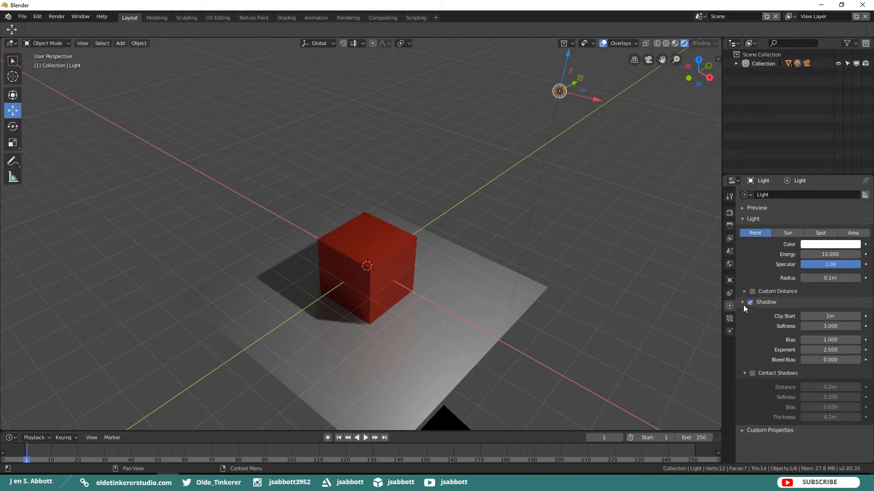
click(743, 302)
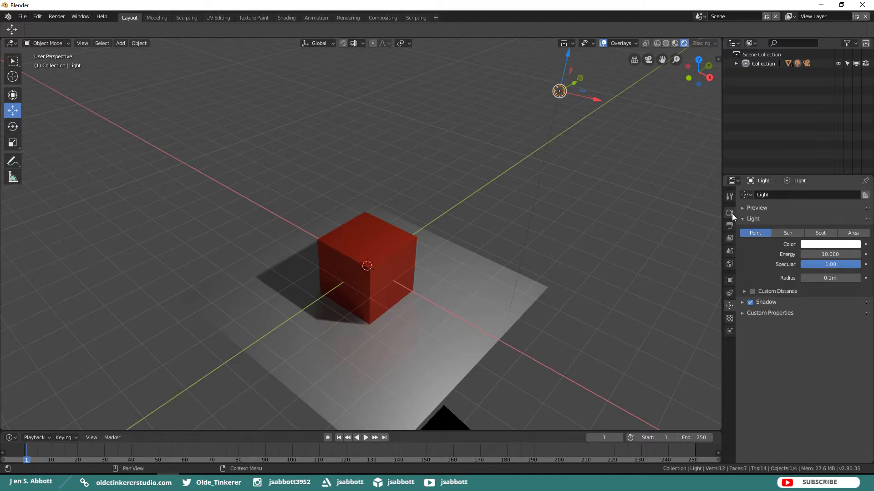
Expand the Shadows panel in Render Properties and enable Soft Shadows.
click(729, 212)
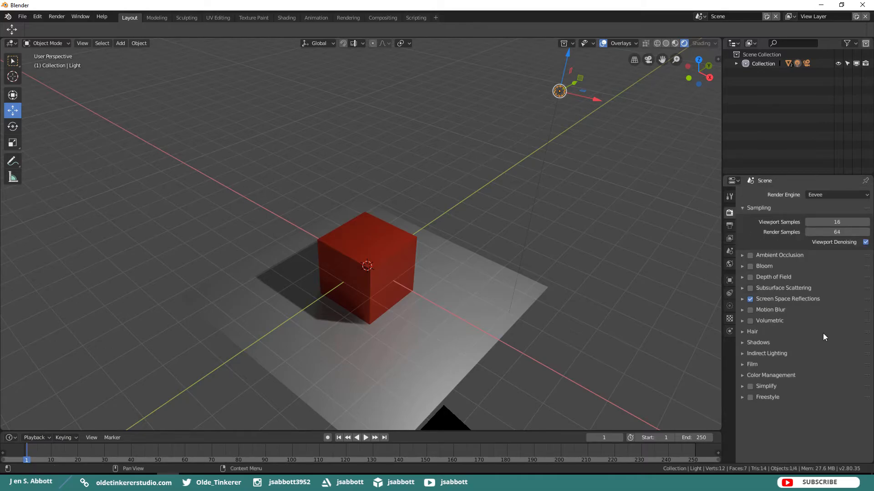
click(758, 342)
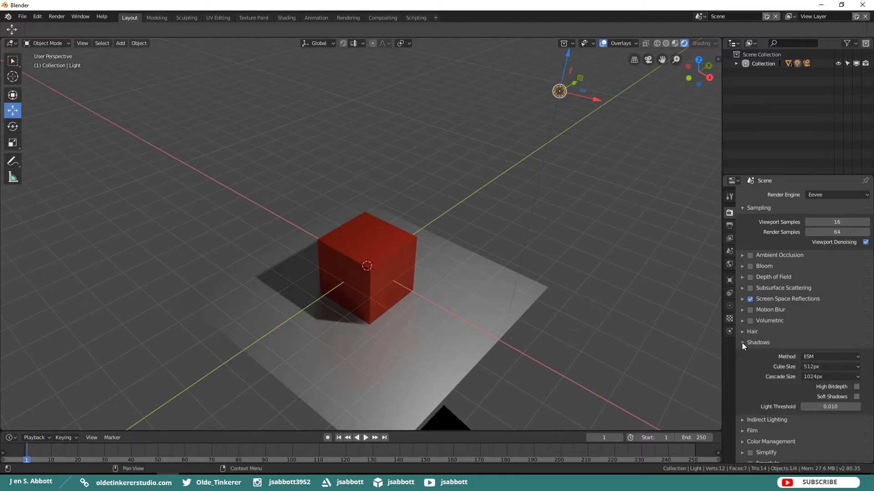
mouse_move(746, 355)
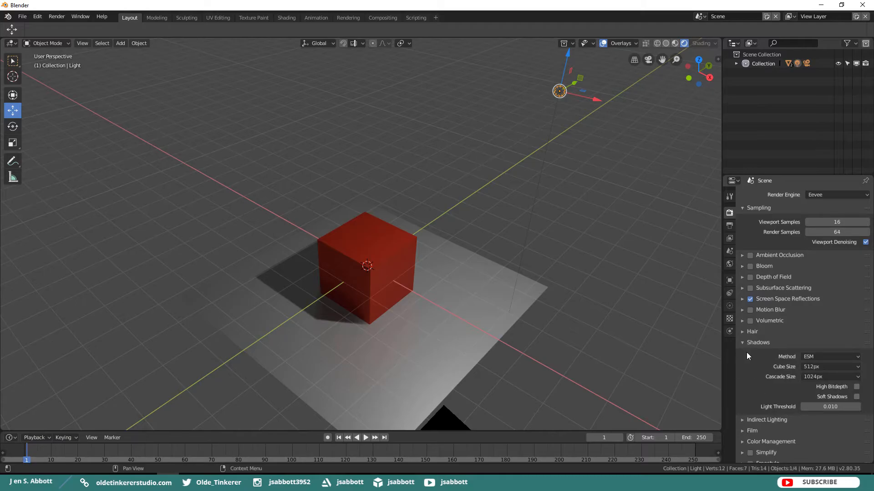
mouse_move(774, 415)
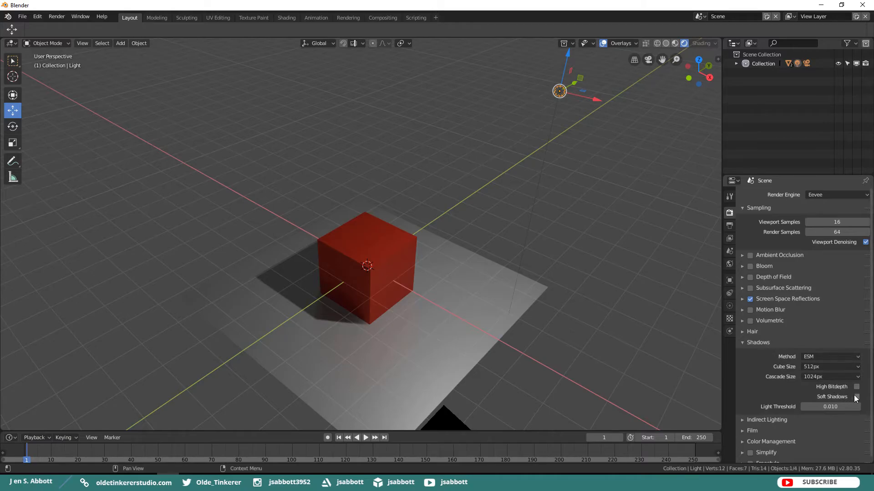
click(856, 397)
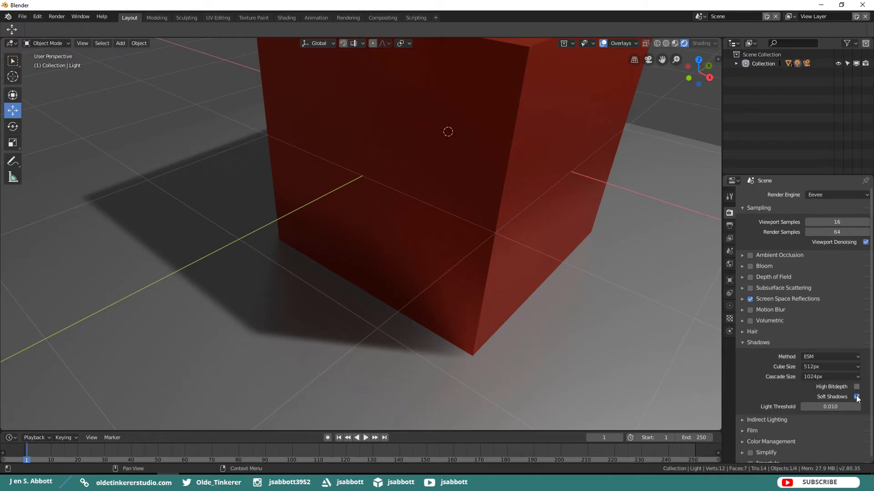
click(856, 397)
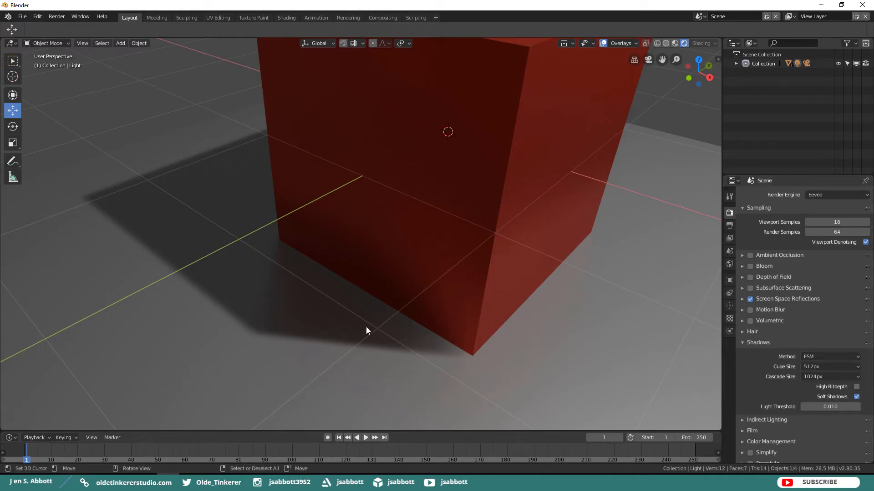
mouse_move(364, 343)
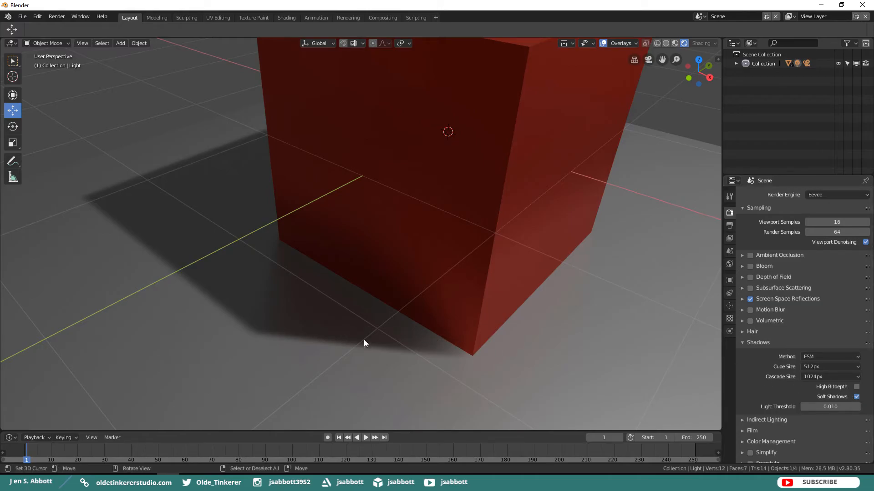
mouse_move(372, 343)
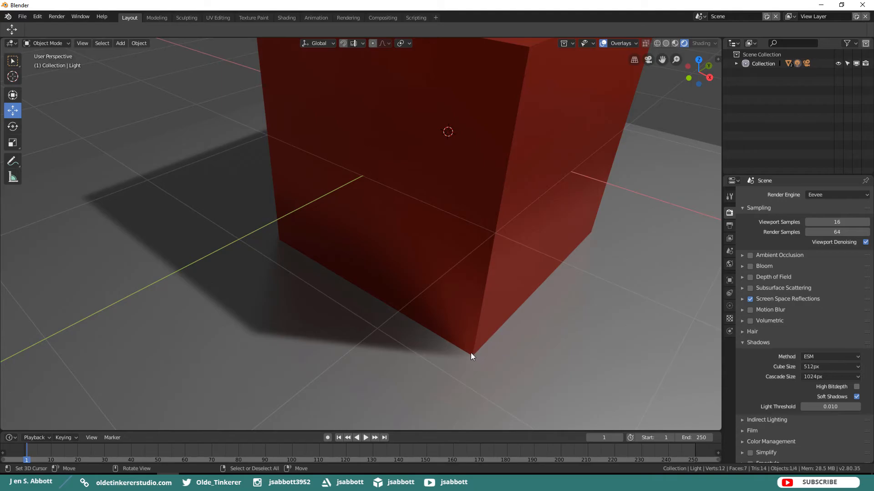
mouse_move(462, 356)
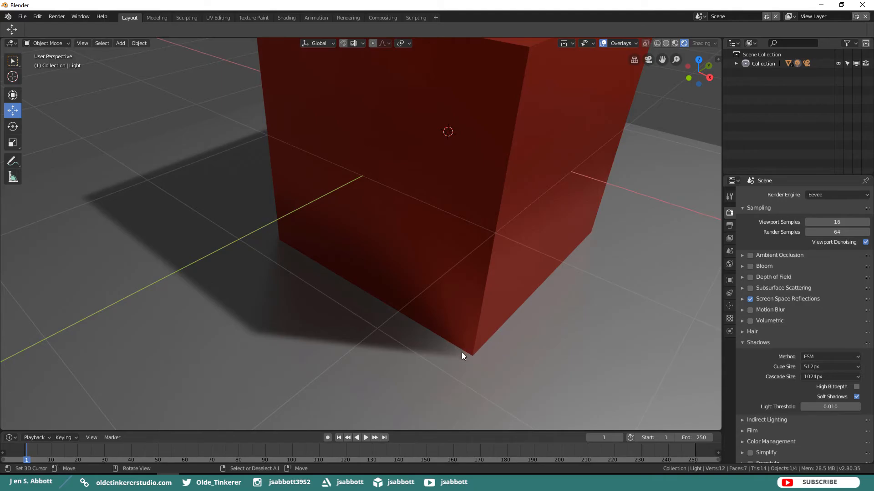
mouse_move(478, 357)
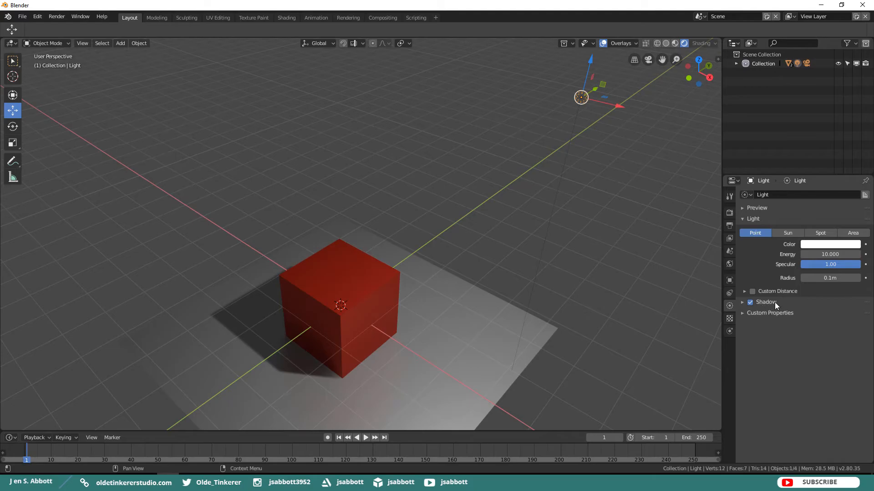
Turn on the light's Contact Shadows at 1.3 m distance with softness lowered to 0.2.
click(743, 302)
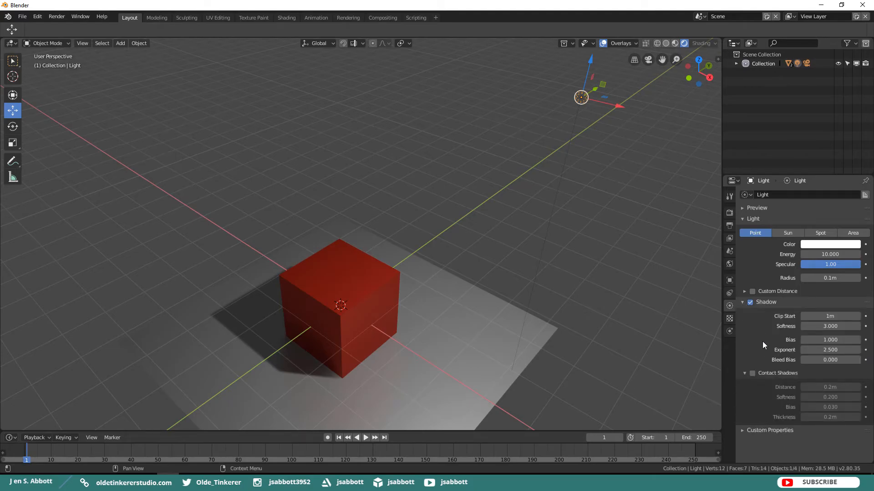
mouse_move(752, 375)
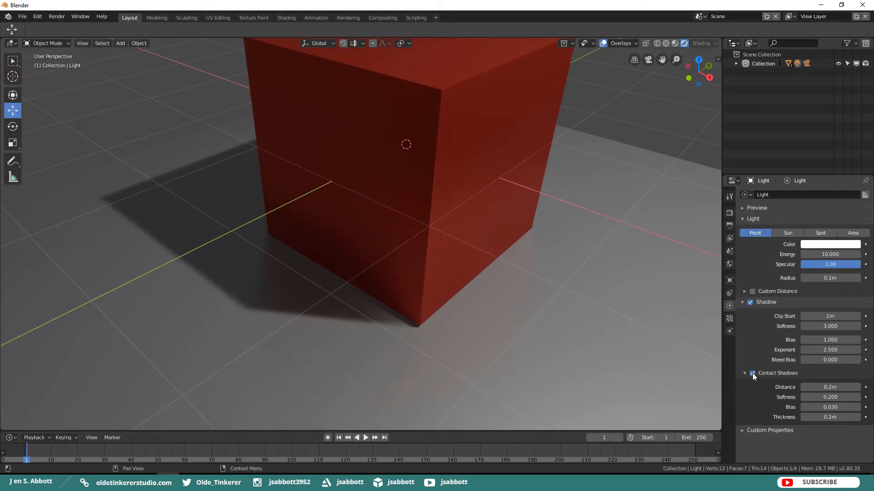
mouse_move(752, 372)
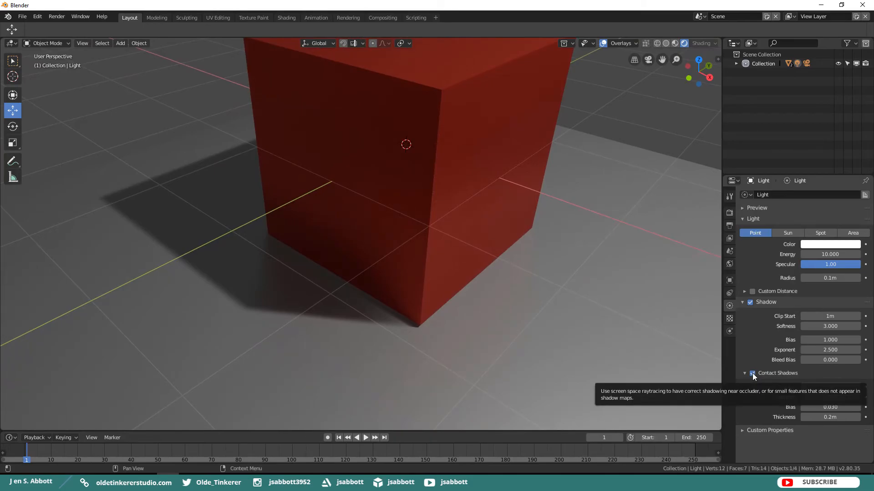
click(752, 373)
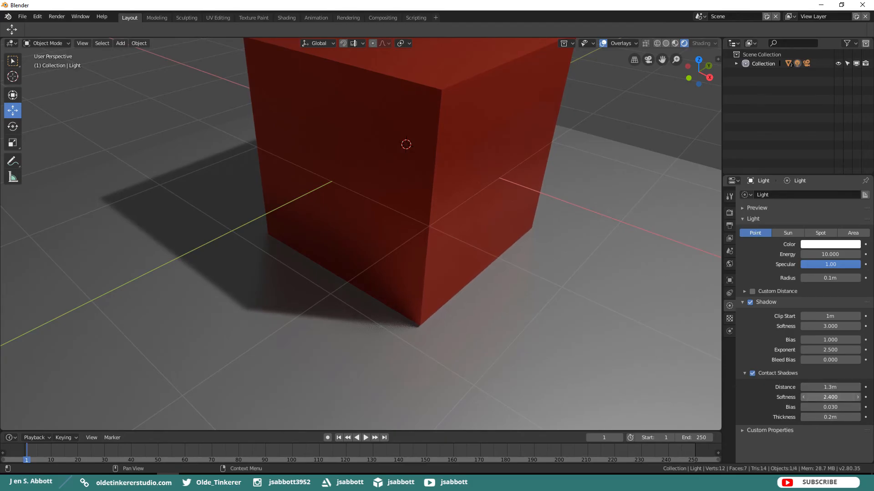
drag(829, 397, 805, 396)
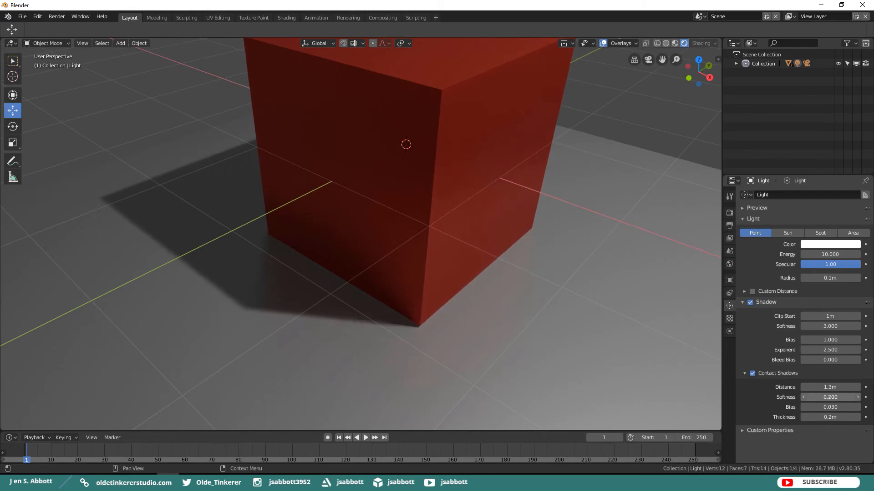
mouse_move(829, 387)
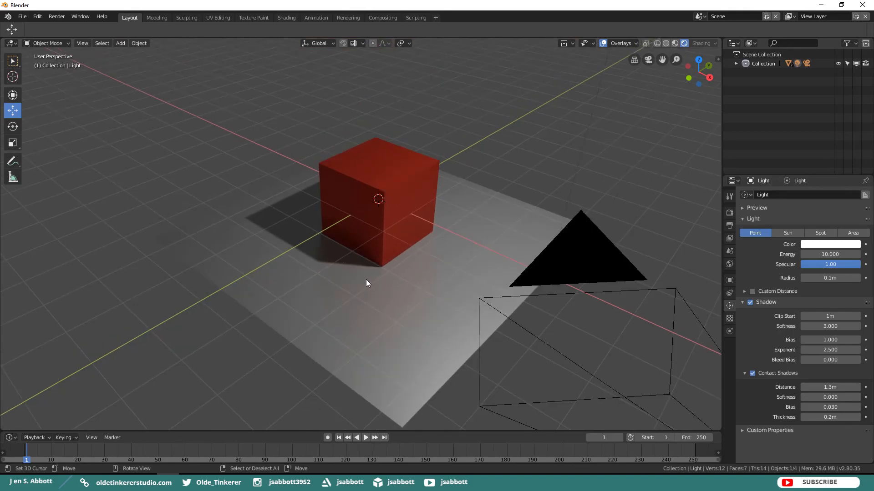
mouse_move(482, 290)
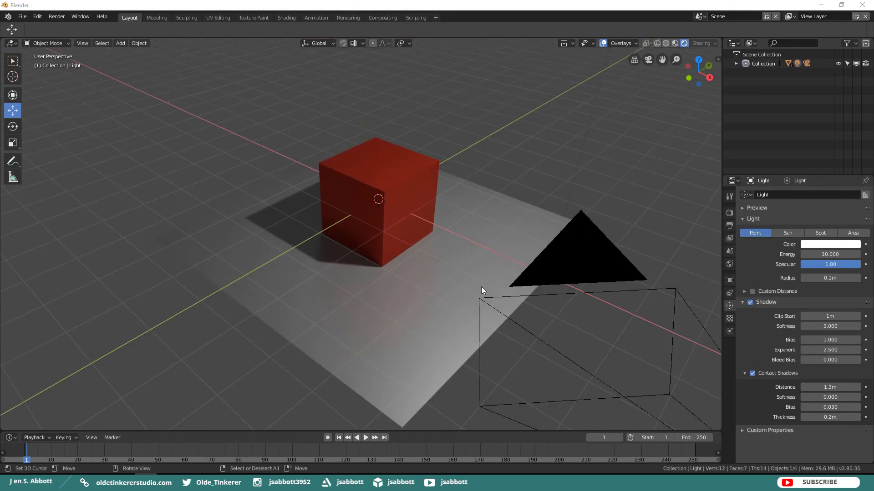